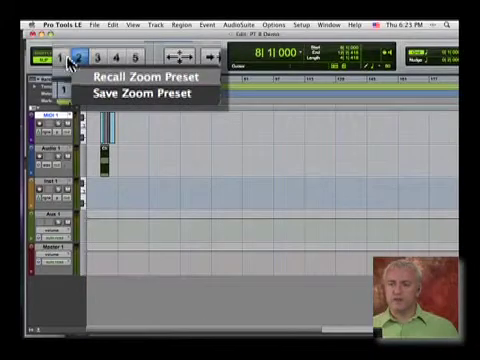
- Recall stored zoom presets, toggle the zoom view with Ctrl+E, then select the Zoom tool
{"action": "left_click", "coordinate": [138, 76]}
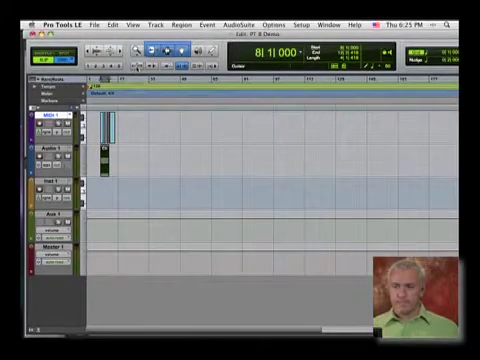
{"action": "mouse_move", "coordinate": [120, 47]}
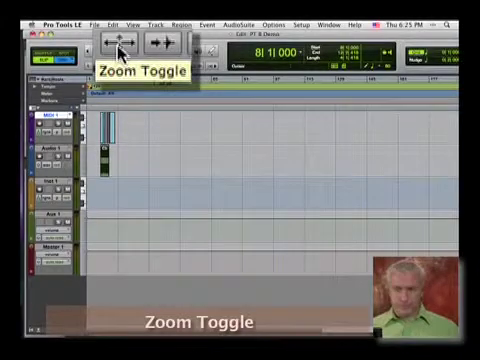
{"action": "left_click", "coordinate": [119, 44]}
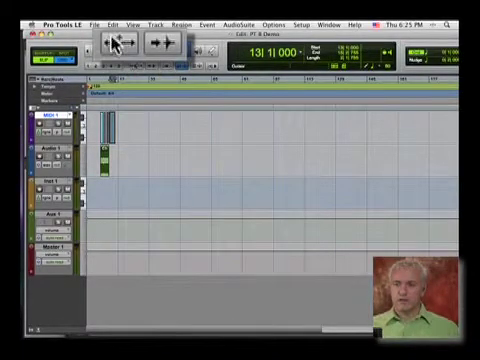
{"action": "left_click", "coordinate": [111, 41]}
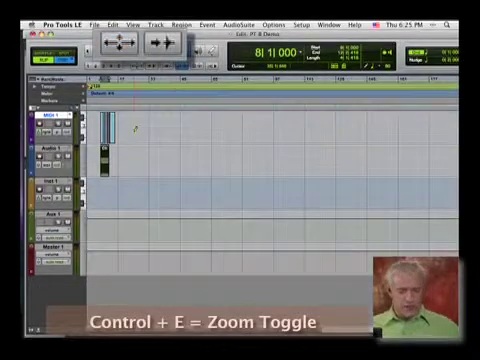
{"action": "key", "text": "ctrl+e"}
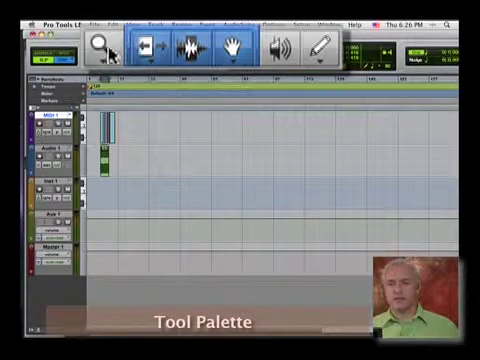
{"action": "left_click", "coordinate": [95, 48]}
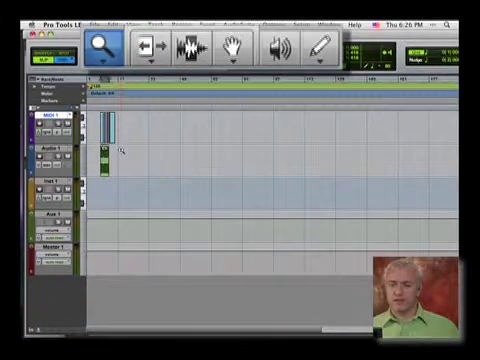
{"action": "right_click", "coordinate": [108, 152]}
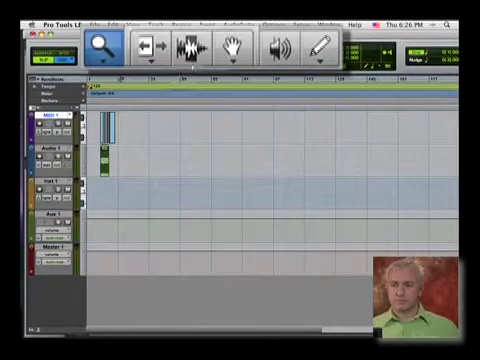
- Briefly pick the Trim tool, return to Zoom, and zoom in on the first regions
{"action": "left_click", "coordinate": [148, 48]}
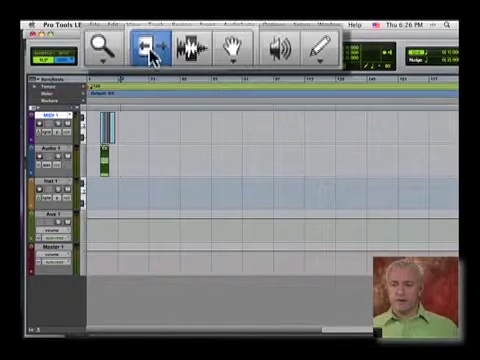
{"action": "left_click", "coordinate": [97, 47]}
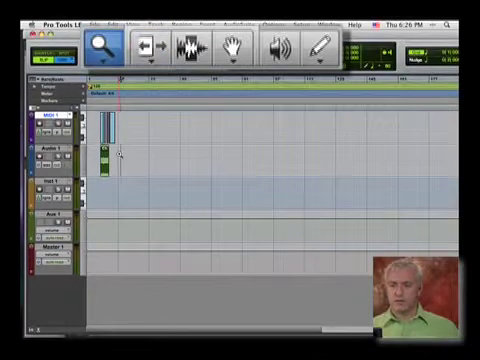
{"action": "left_click", "coordinate": [147, 46]}
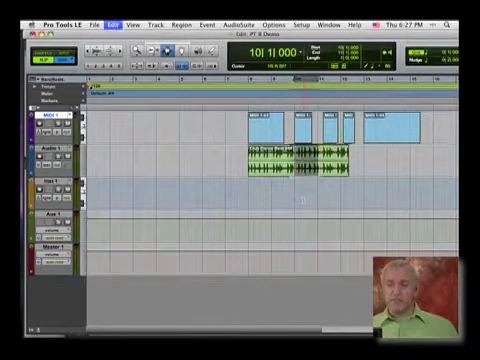
- Select part of Club Dance Beat 044, separate it at the selection, then undo the split
{"action": "key", "text": "cmd+z"}
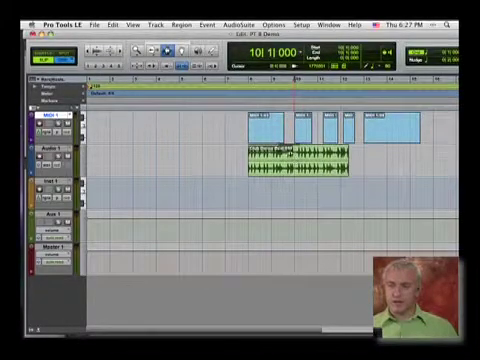
{"action": "left_click", "coordinate": [119, 27]}
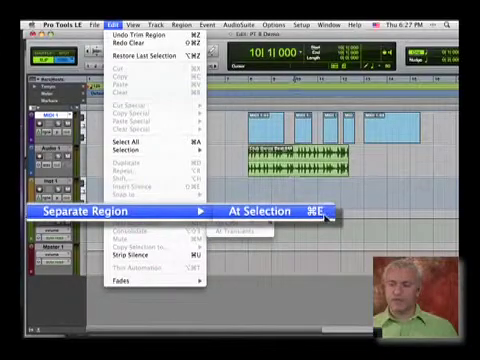
{"action": "left_click", "coordinate": [255, 215]}
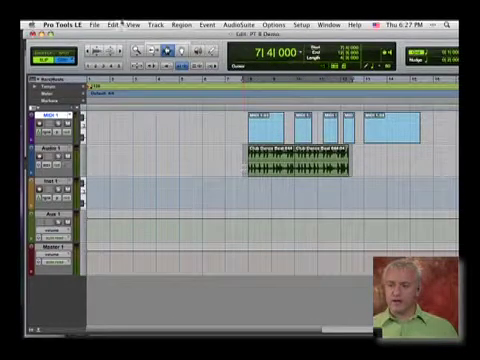
{"action": "left_click", "coordinate": [118, 26]}
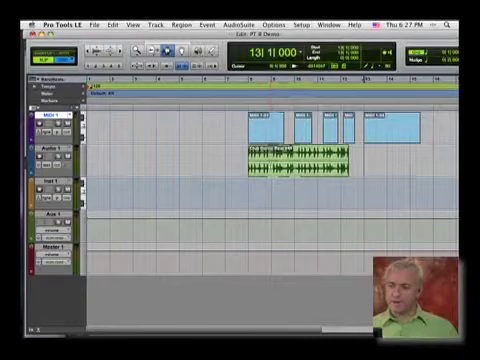
- Move Club Dance Beat 044 earlier with the Grabber, then switch to the Scrub tool
{"action": "left_click", "coordinate": [188, 52]}
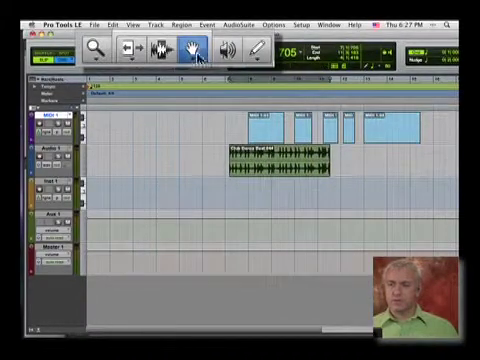
{"action": "left_click", "coordinate": [225, 52]}
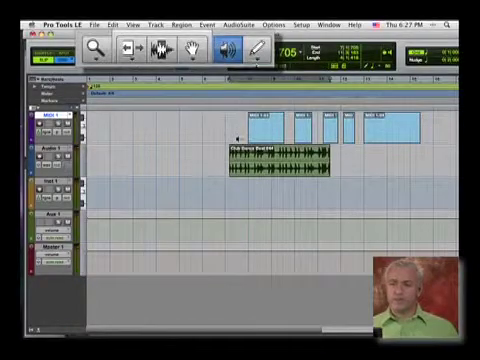
- Activate the Pencil tool with the Triangle drawing shape
{"action": "left_click", "coordinate": [262, 52]}
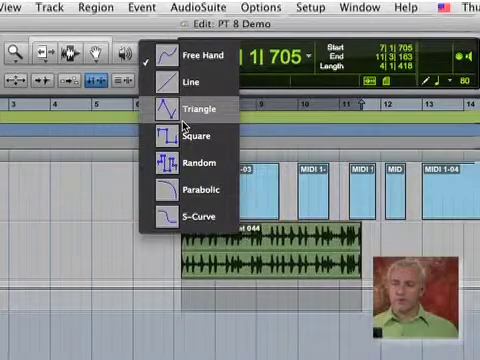
{"action": "left_click", "coordinate": [202, 104]}
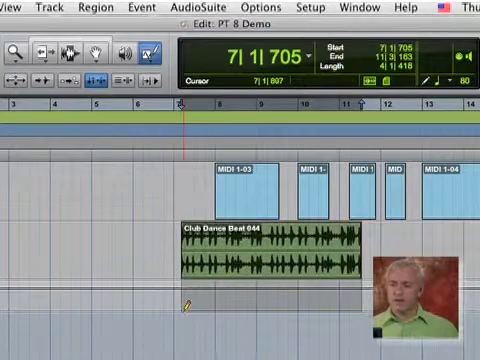